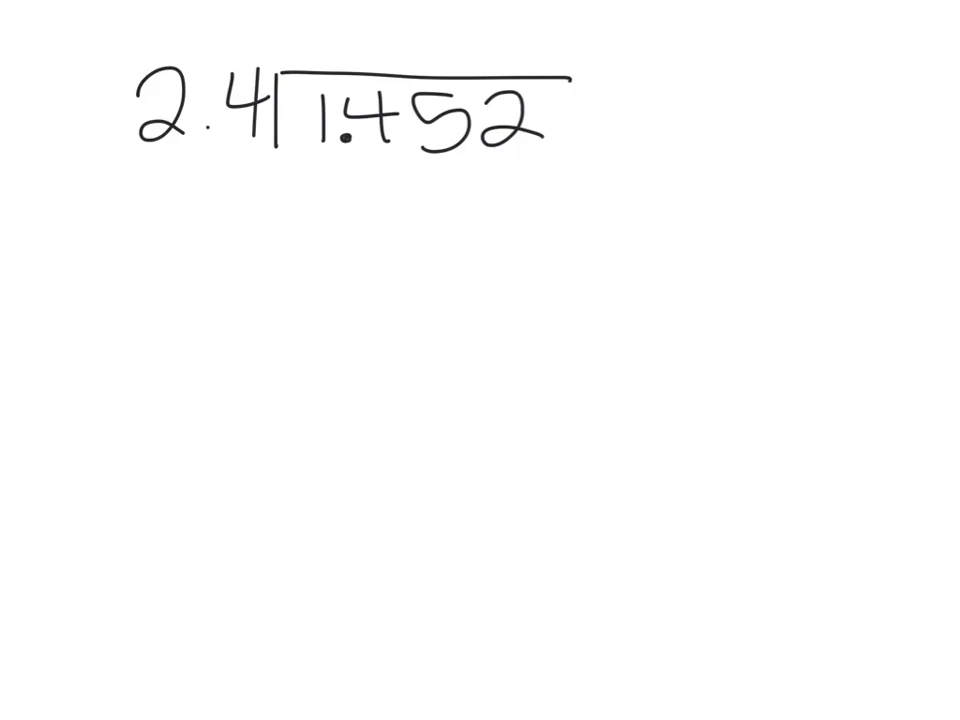
Draw the red arc under 2.4 marking the decimal point moved one place right.
left_click_drag(210, 140, 270, 140)
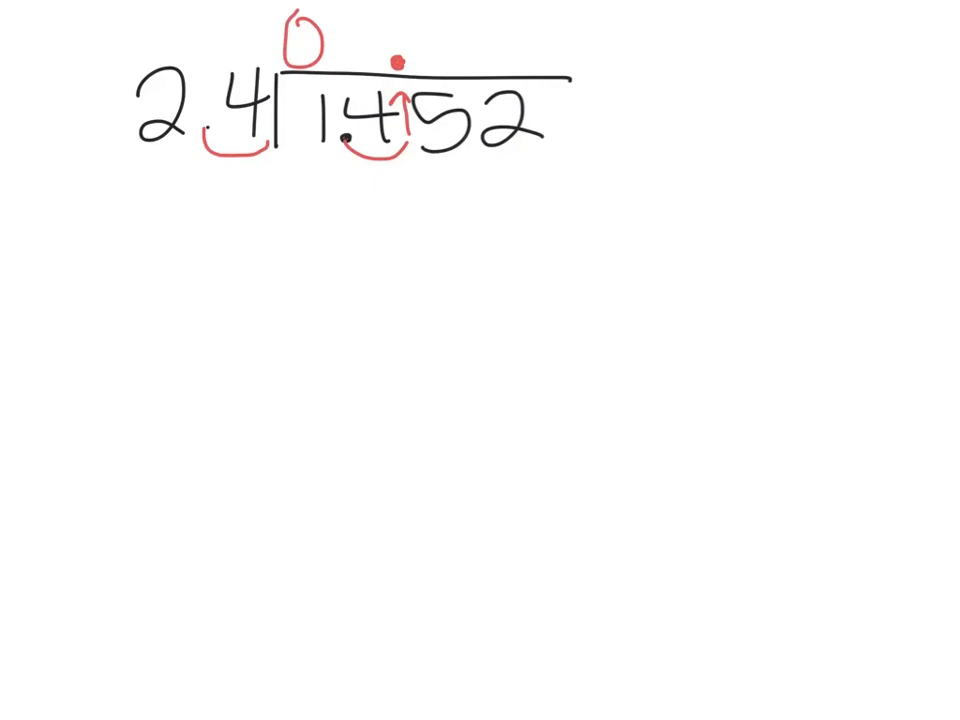
left_click_drag(340, 44, 376, 60)
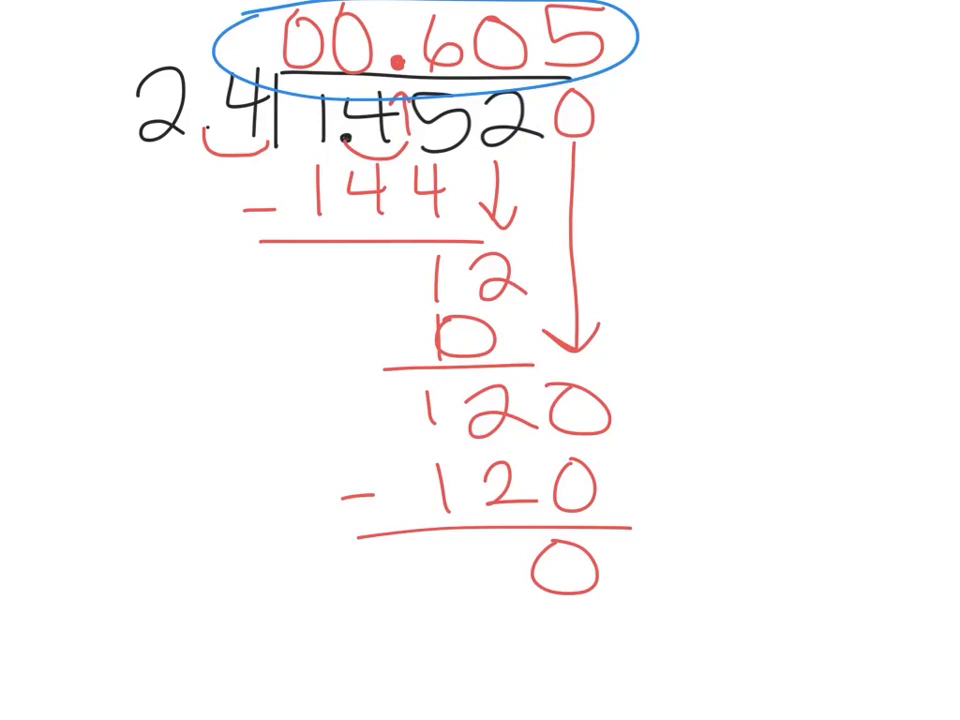
Circle the finished quotient 0.605 in blue after the remainder reaches 0.
left_click_drag(660, 112, 604, 112)
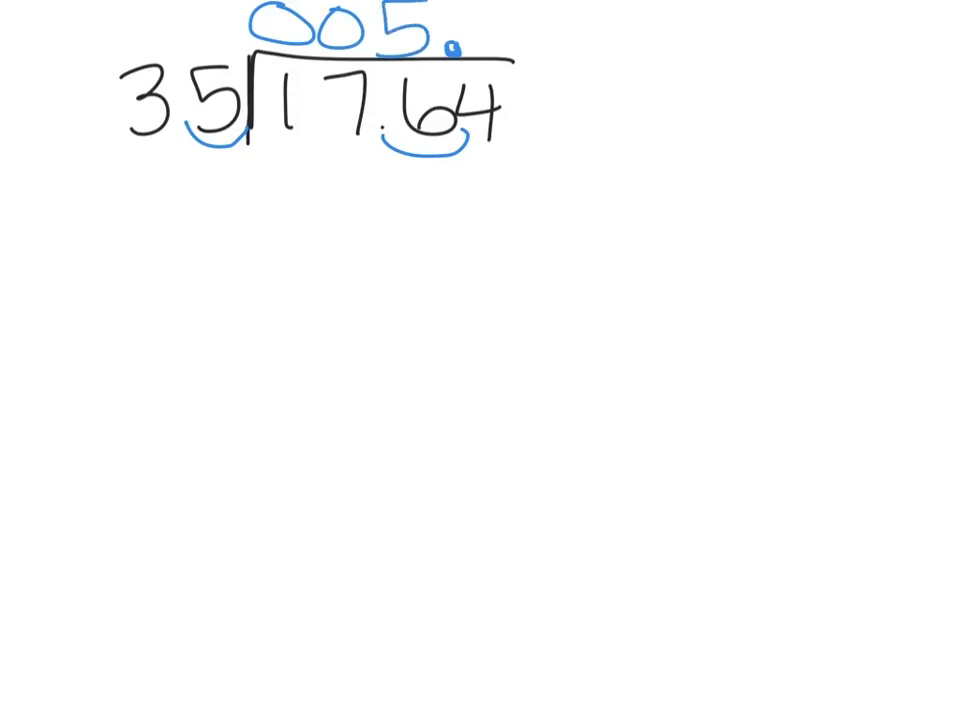
Subtract 175 below 17.64 leaving 14, and write 0 after the quotient's decimal point.
left_click_drag(280, 160, 470, 230)
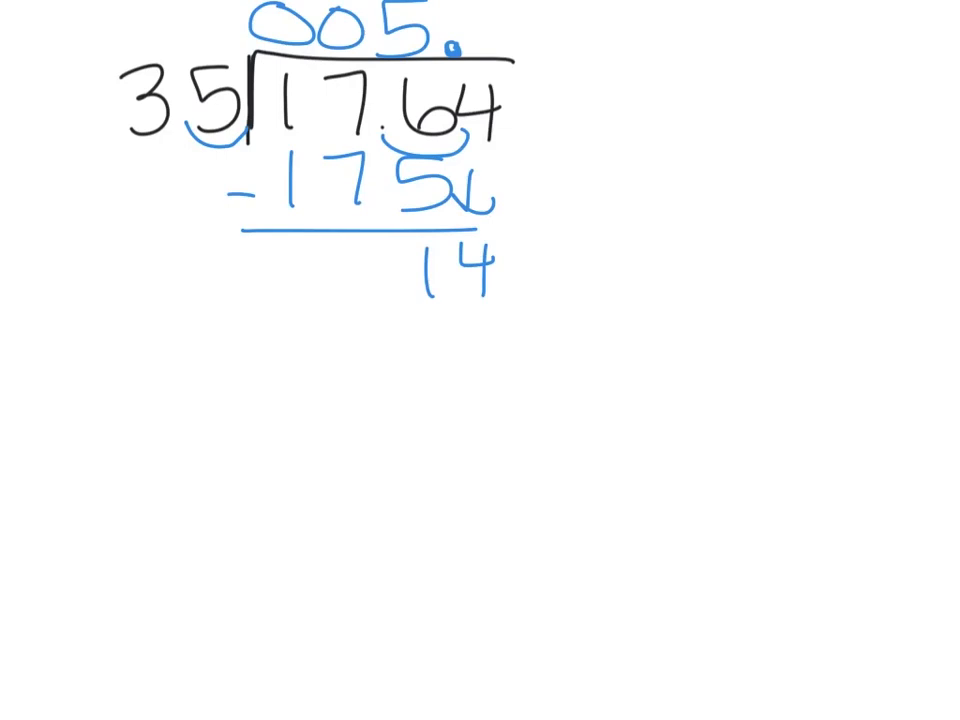
left_click_drag(470, 40, 500, 50)
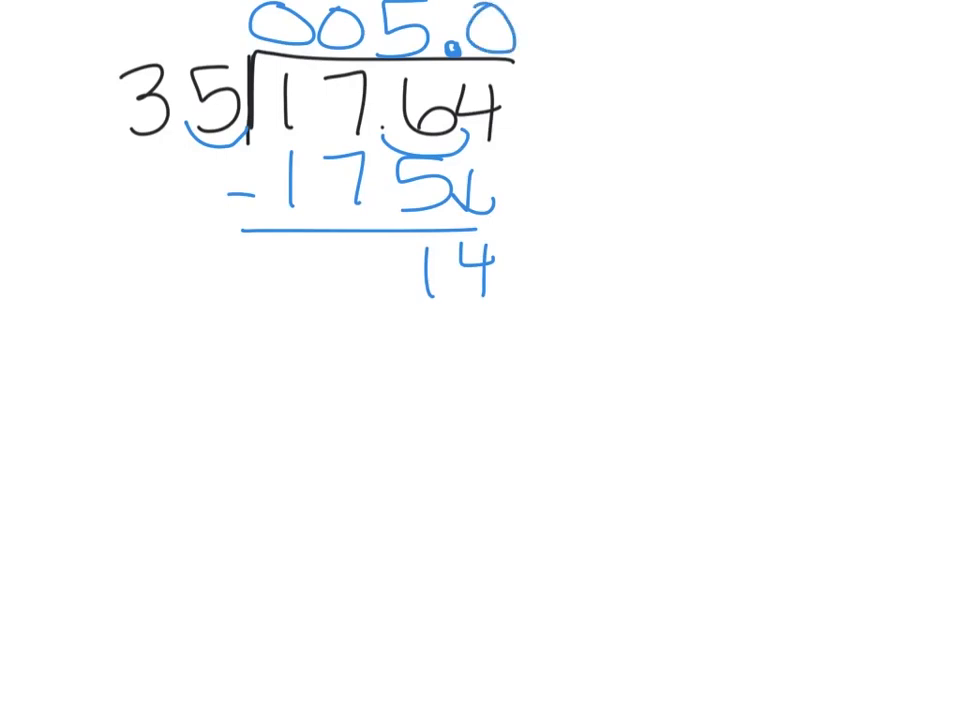